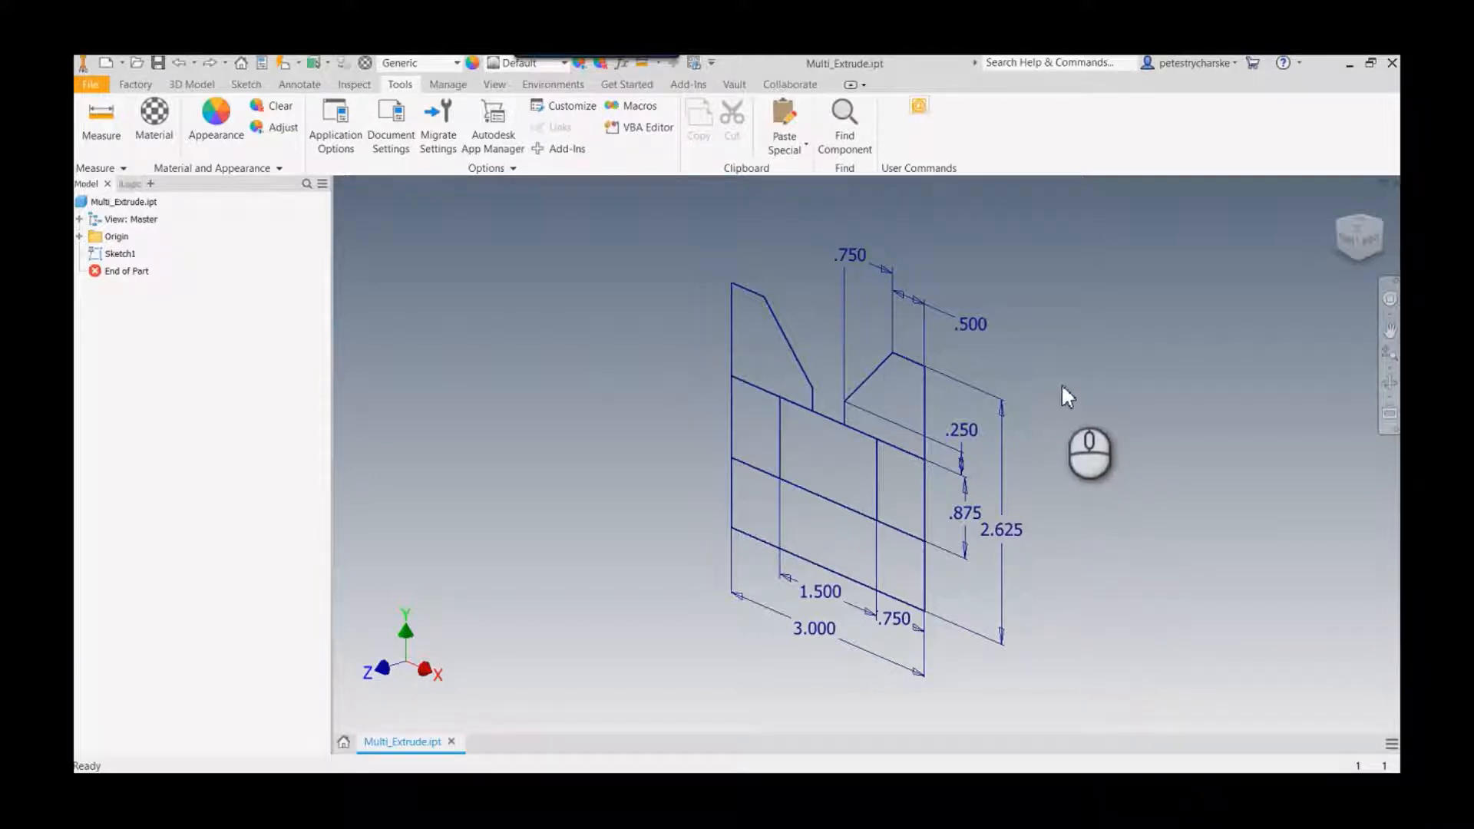
Step: Launch Extrude on the dimensioned Sketch1 profile via the marking menu
right_click(1068, 394)
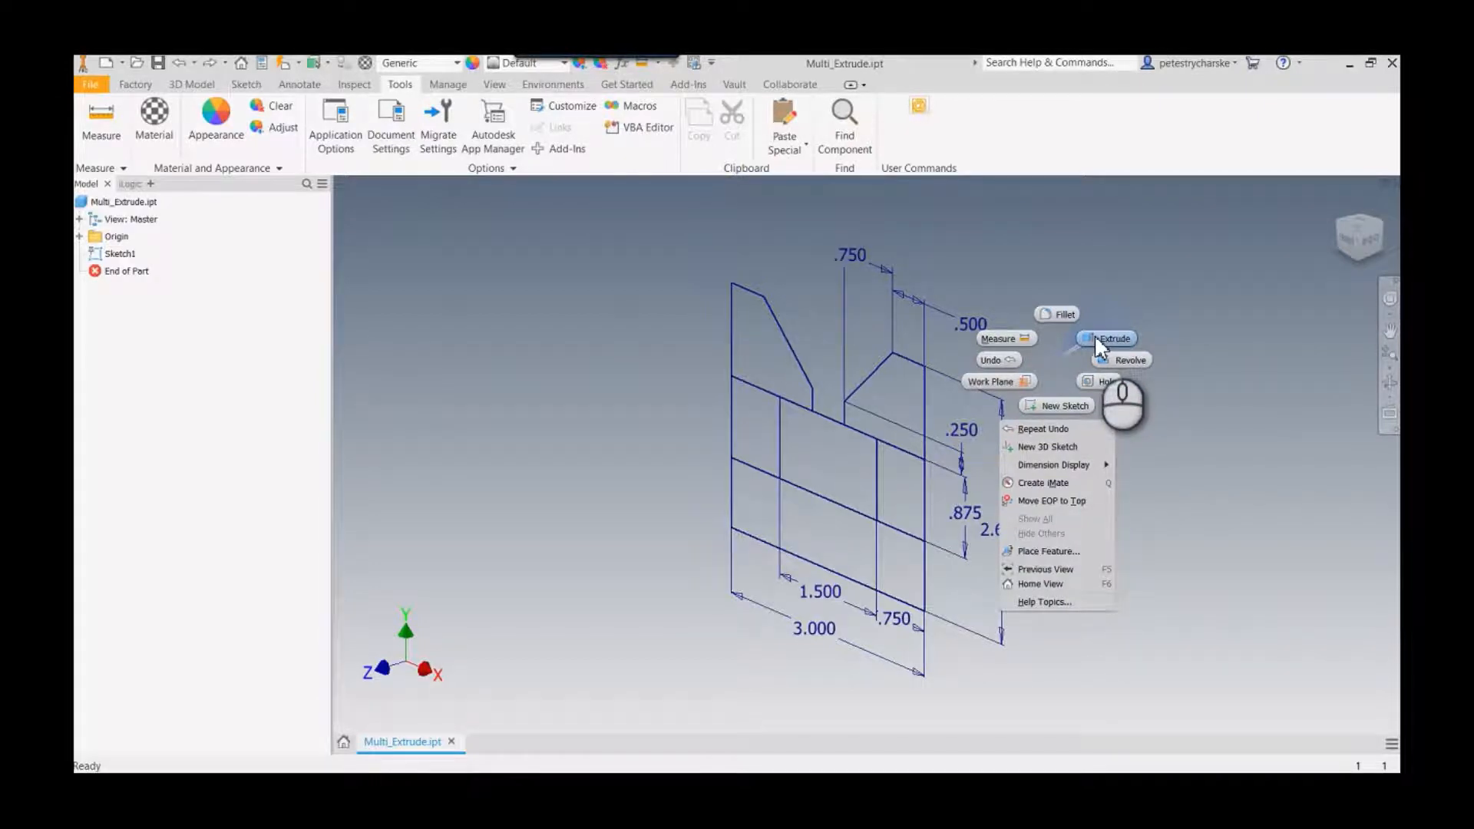
left_click(1112, 338)
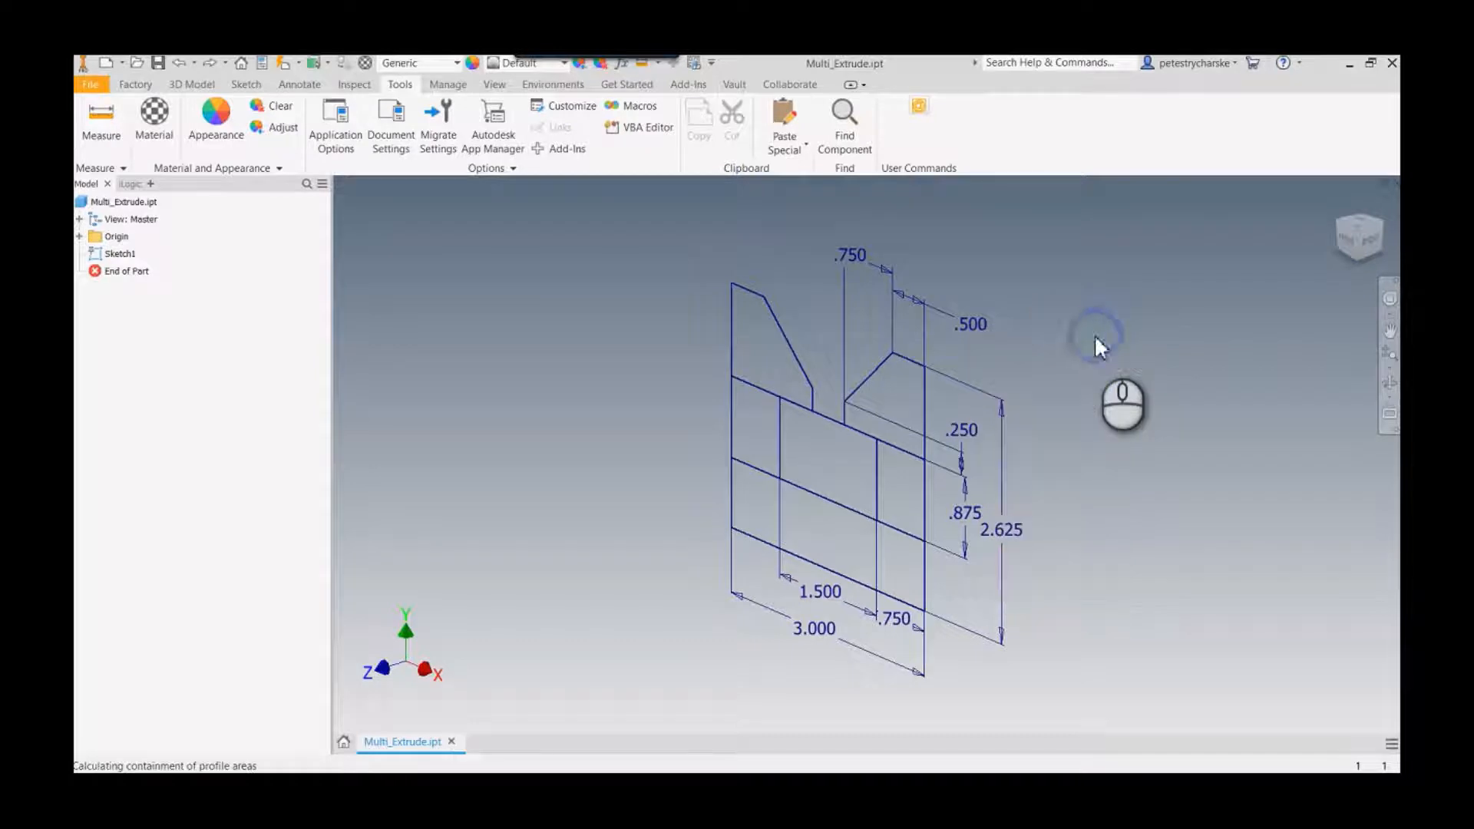
Step: Extrude the six V-block sketch regions 1 in as a new solid, creating Extrusion1
left_click(761, 371)
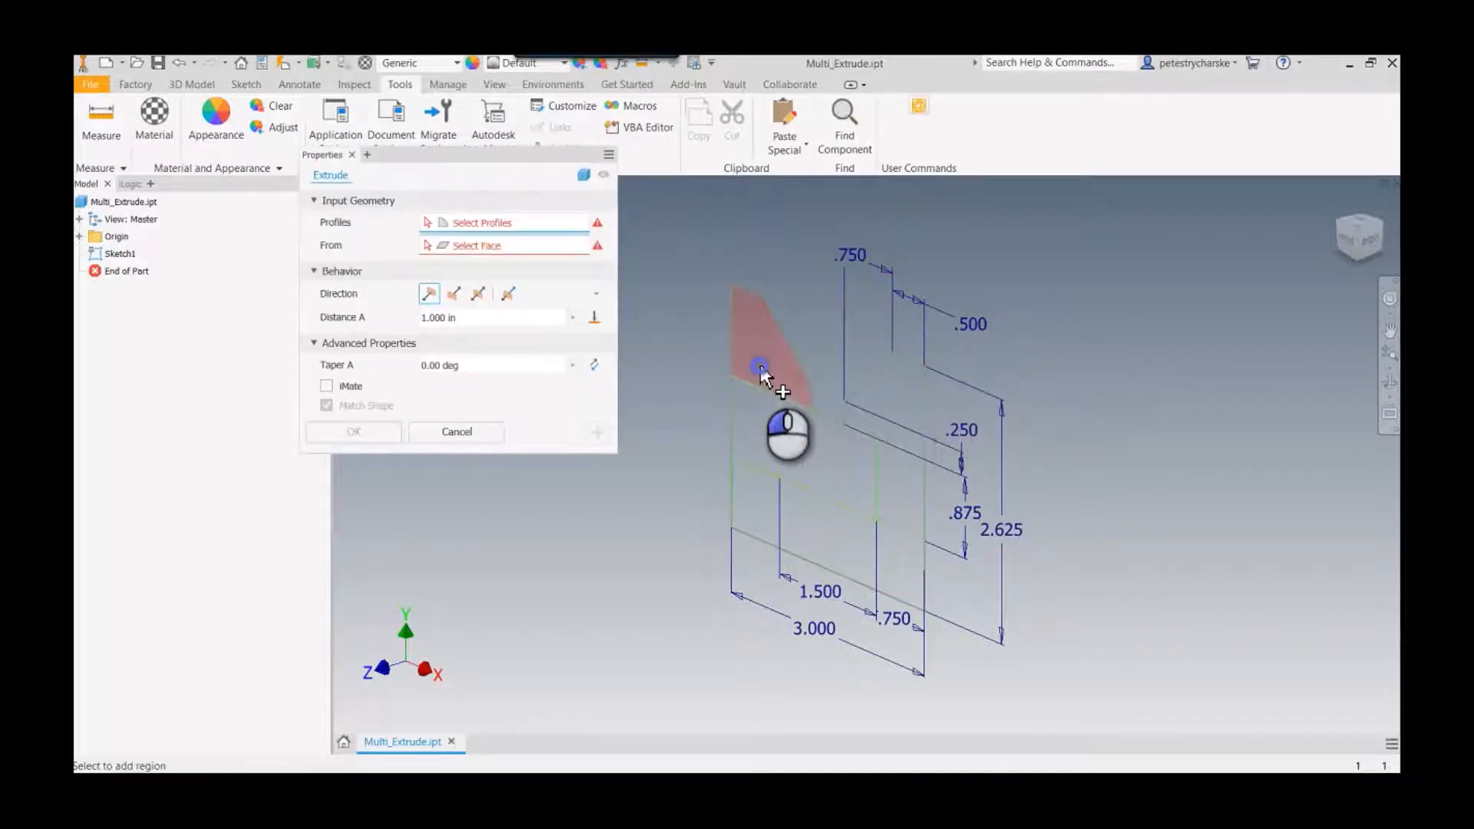
left_click(760, 367)
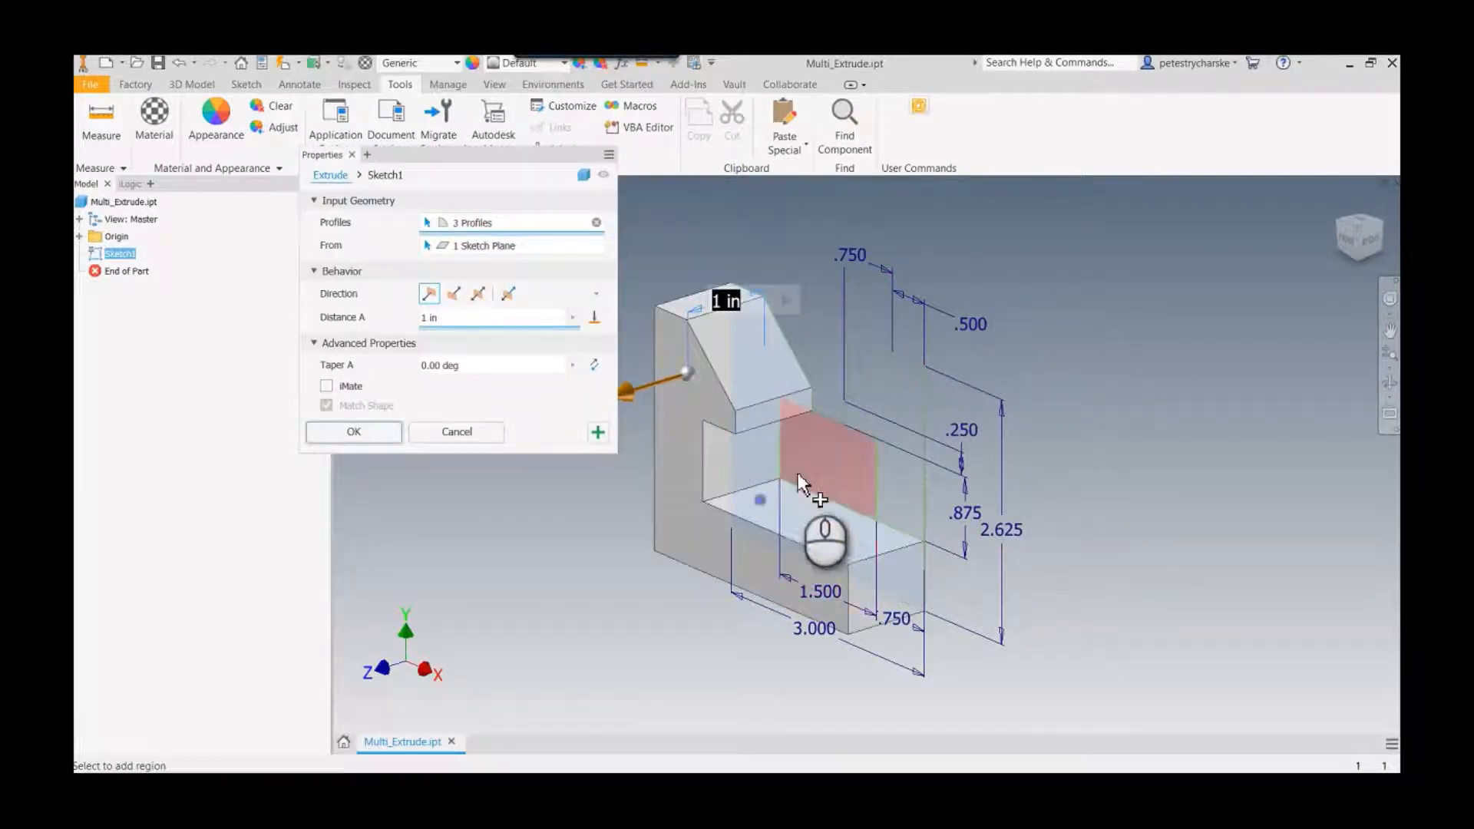
left_click(898, 418)
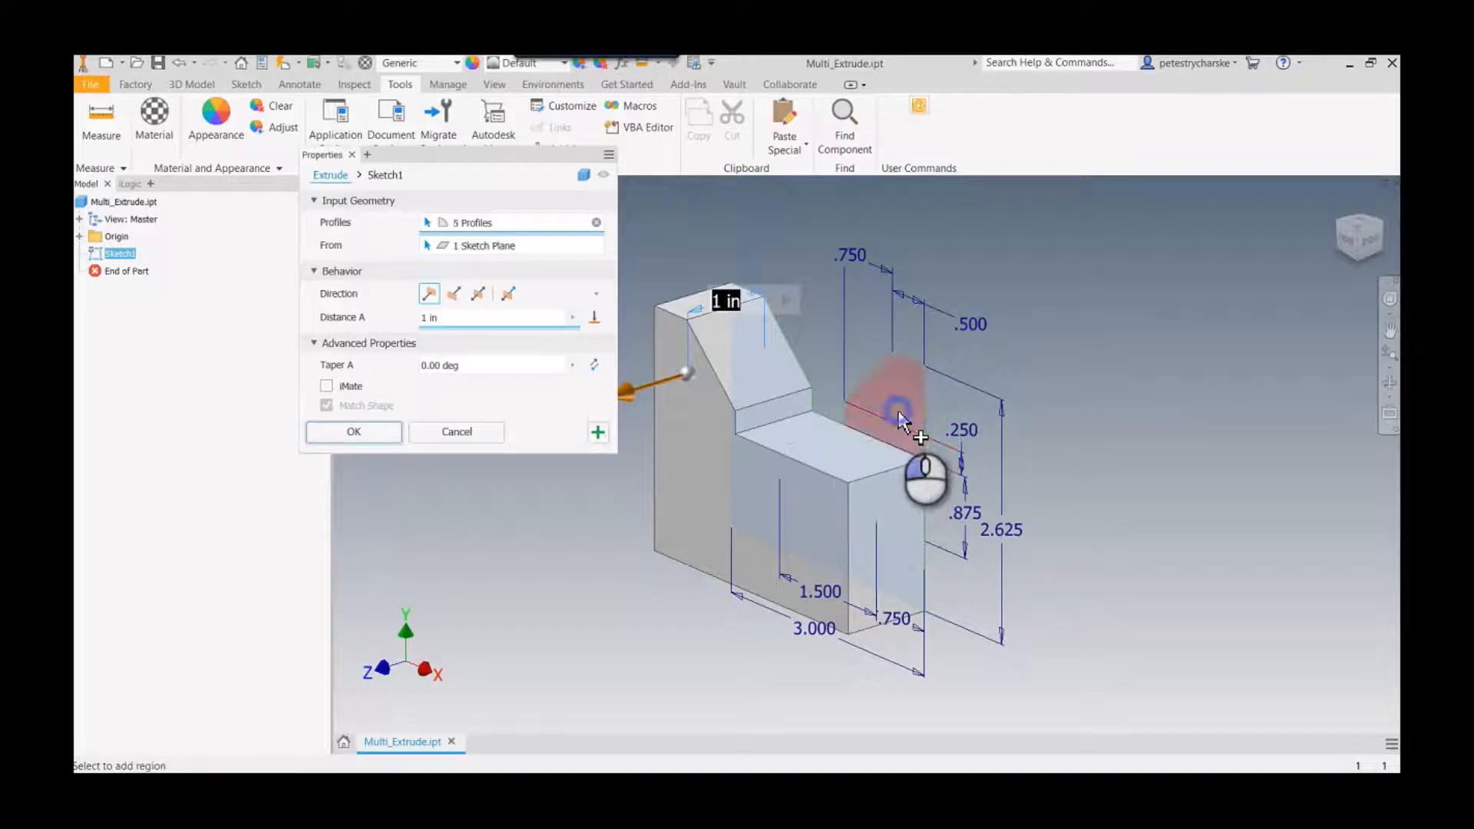
left_click(901, 418)
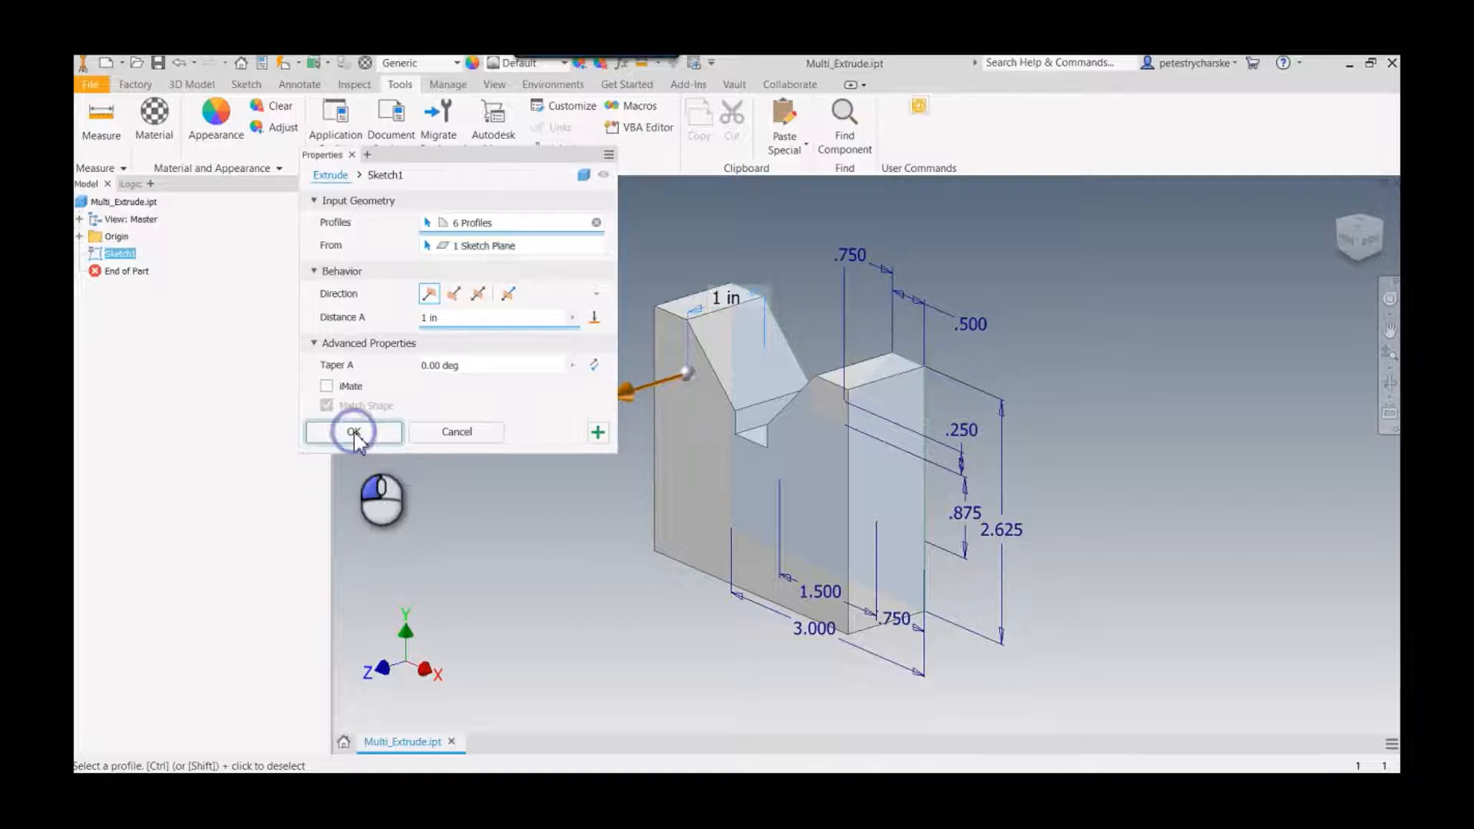
left_click(353, 432)
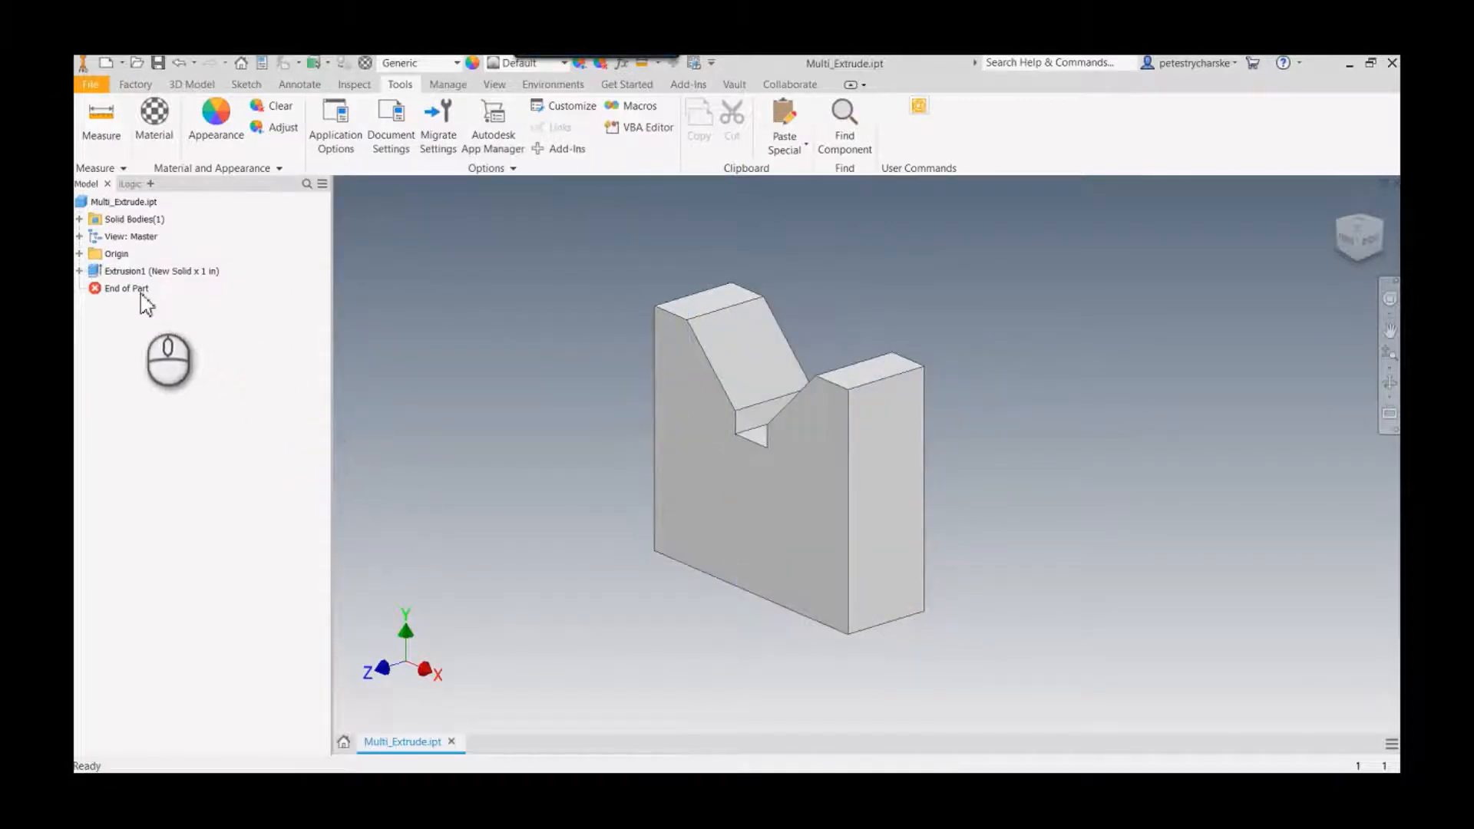
Step: Reuse Sketch1 to extrude the middle band region 0.75 in from a face of the V-block as a Join
left_click(78, 270)
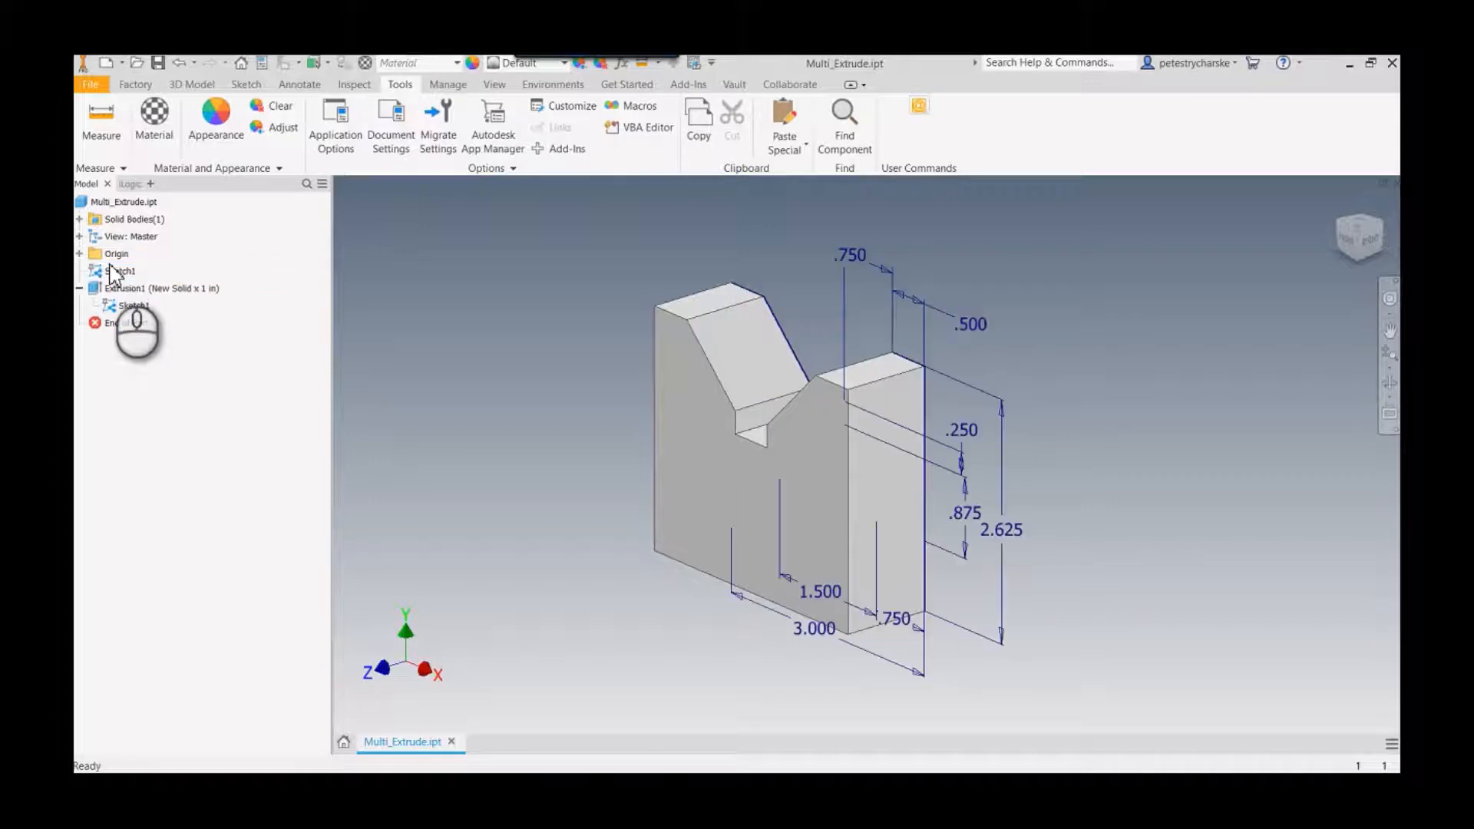
right_click(555, 353)
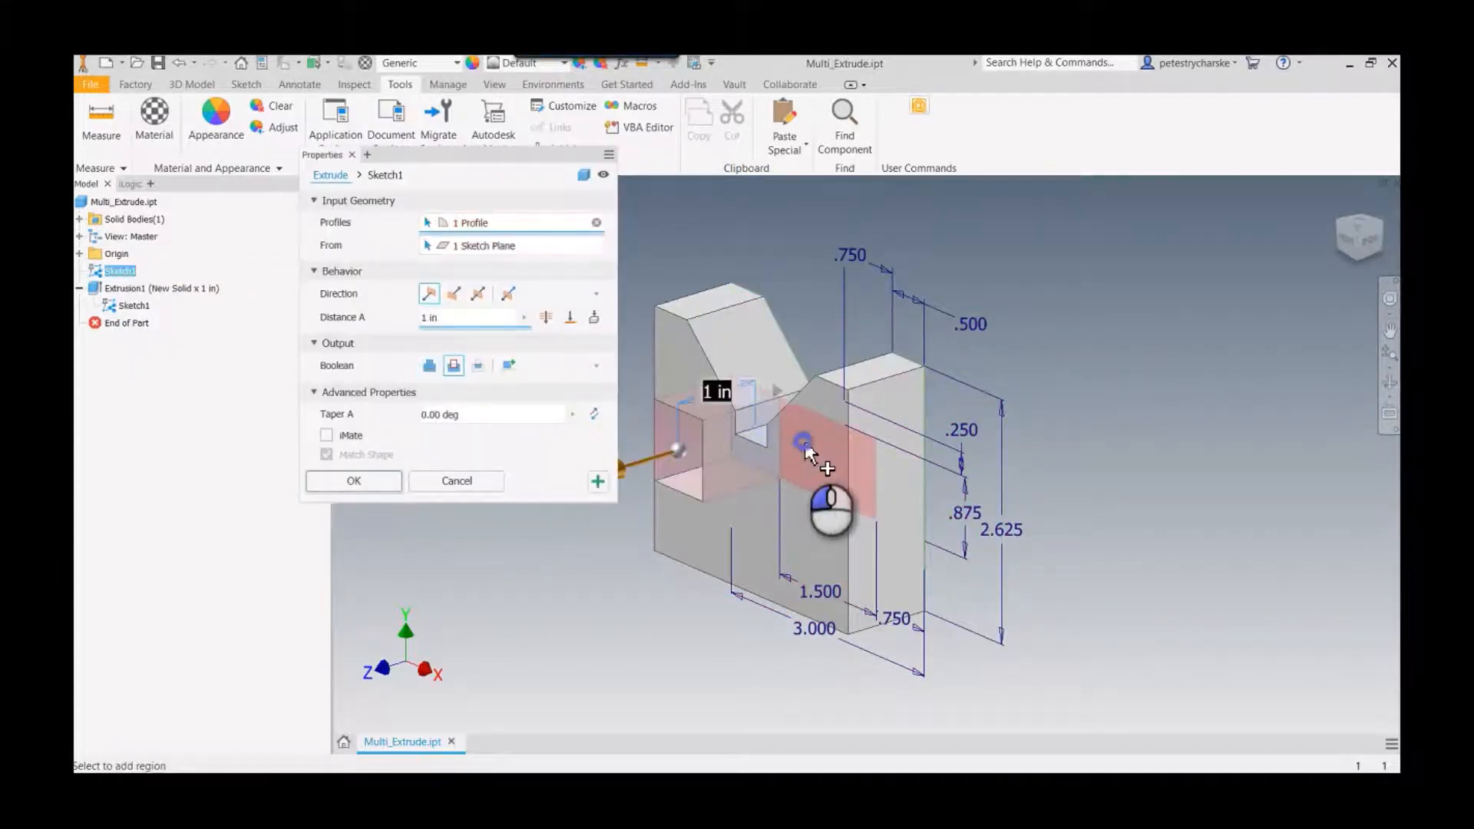
left_click(804, 442)
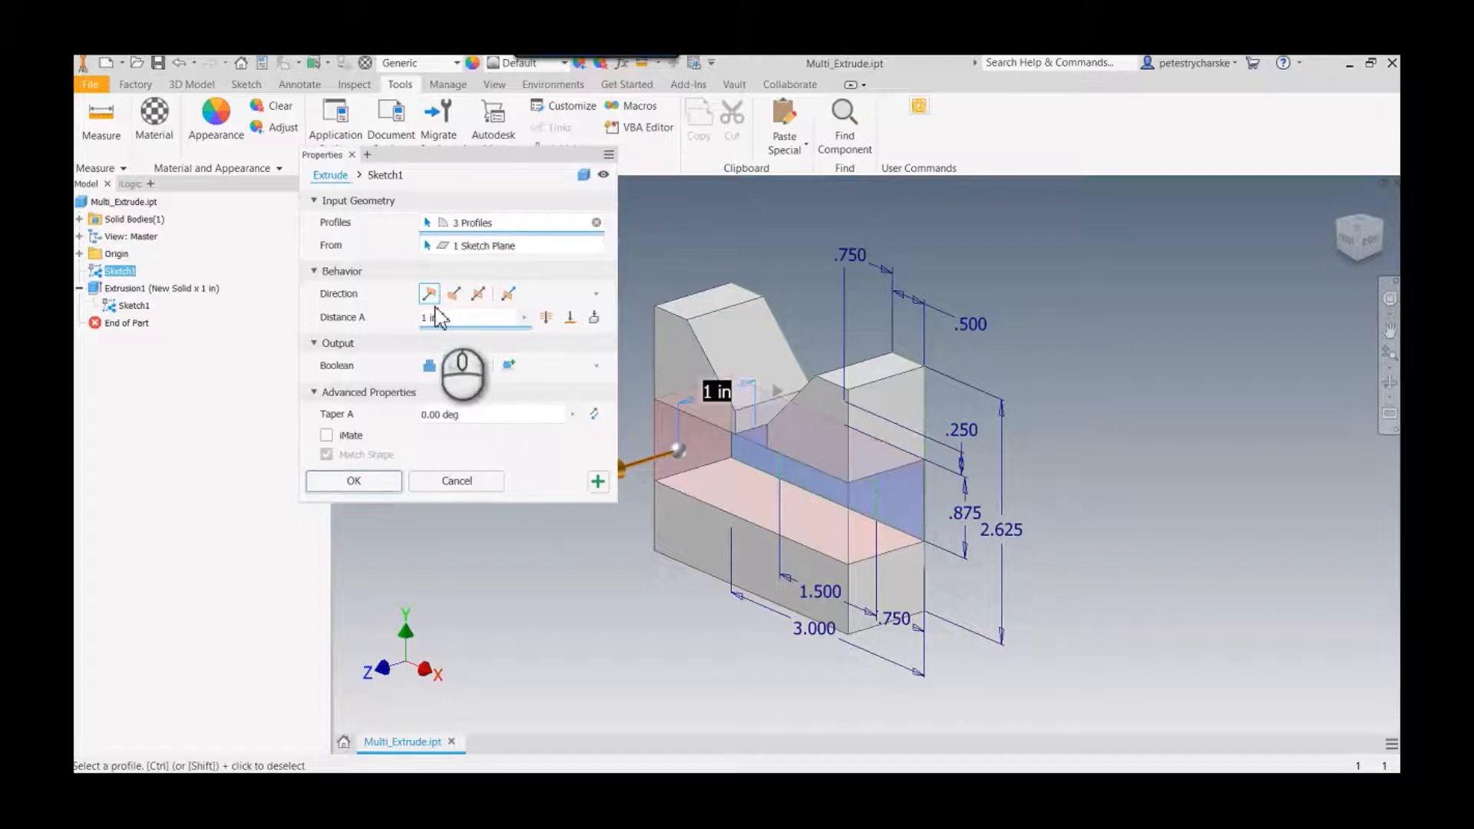
left_click(455, 293)
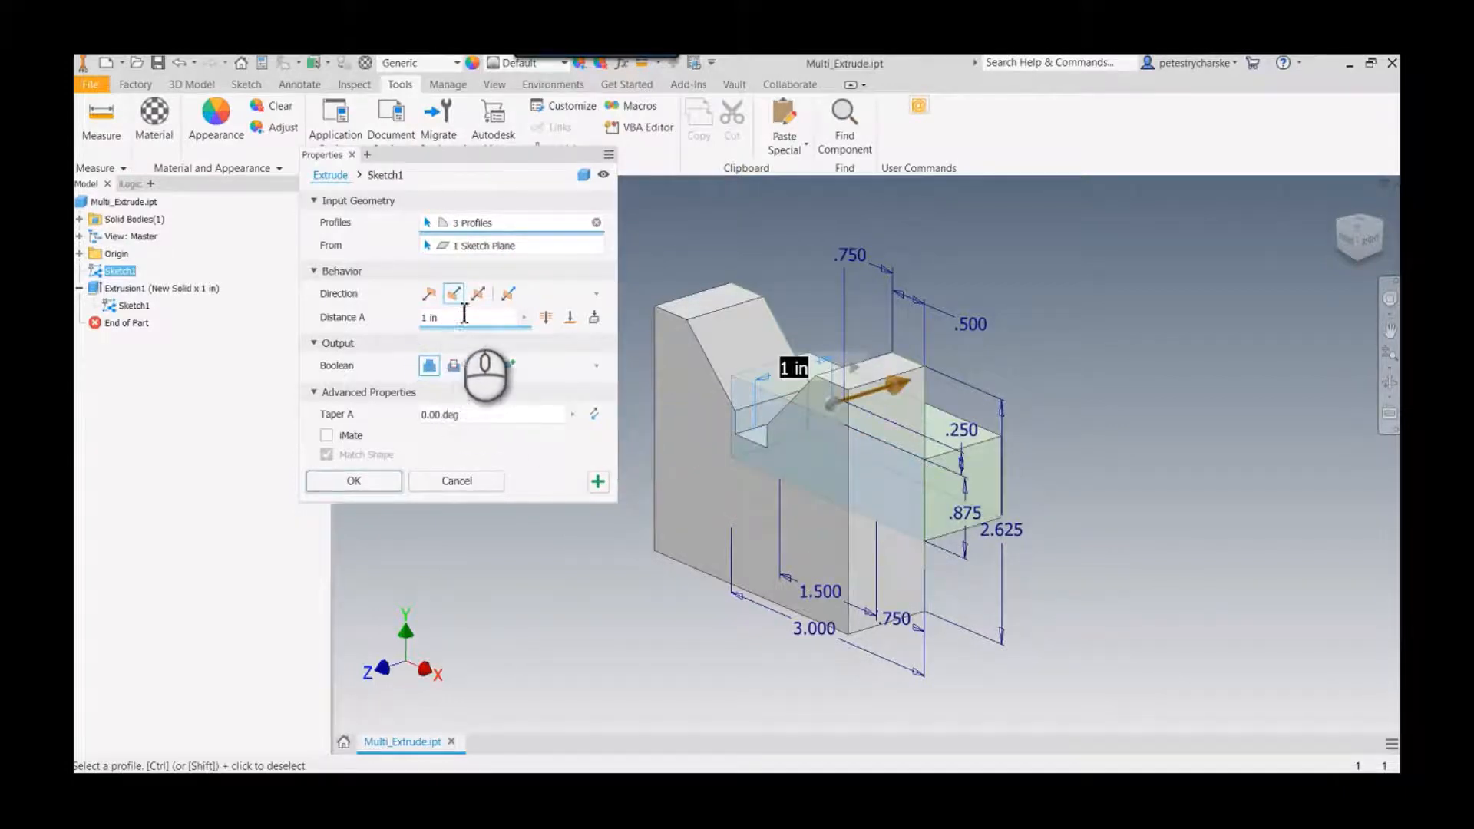
left_click(428, 294)
type(".75")
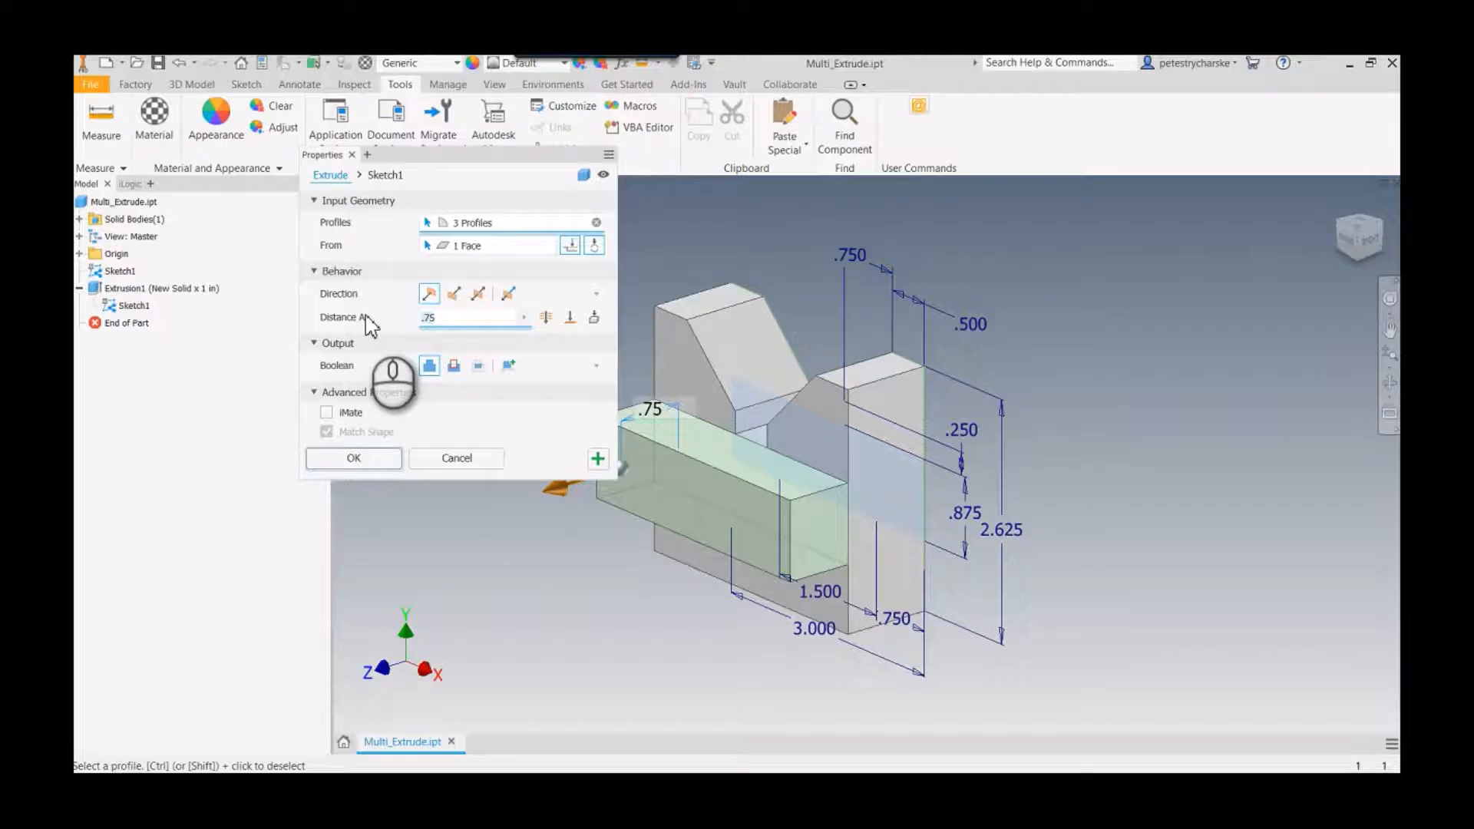
left_click(353, 457)
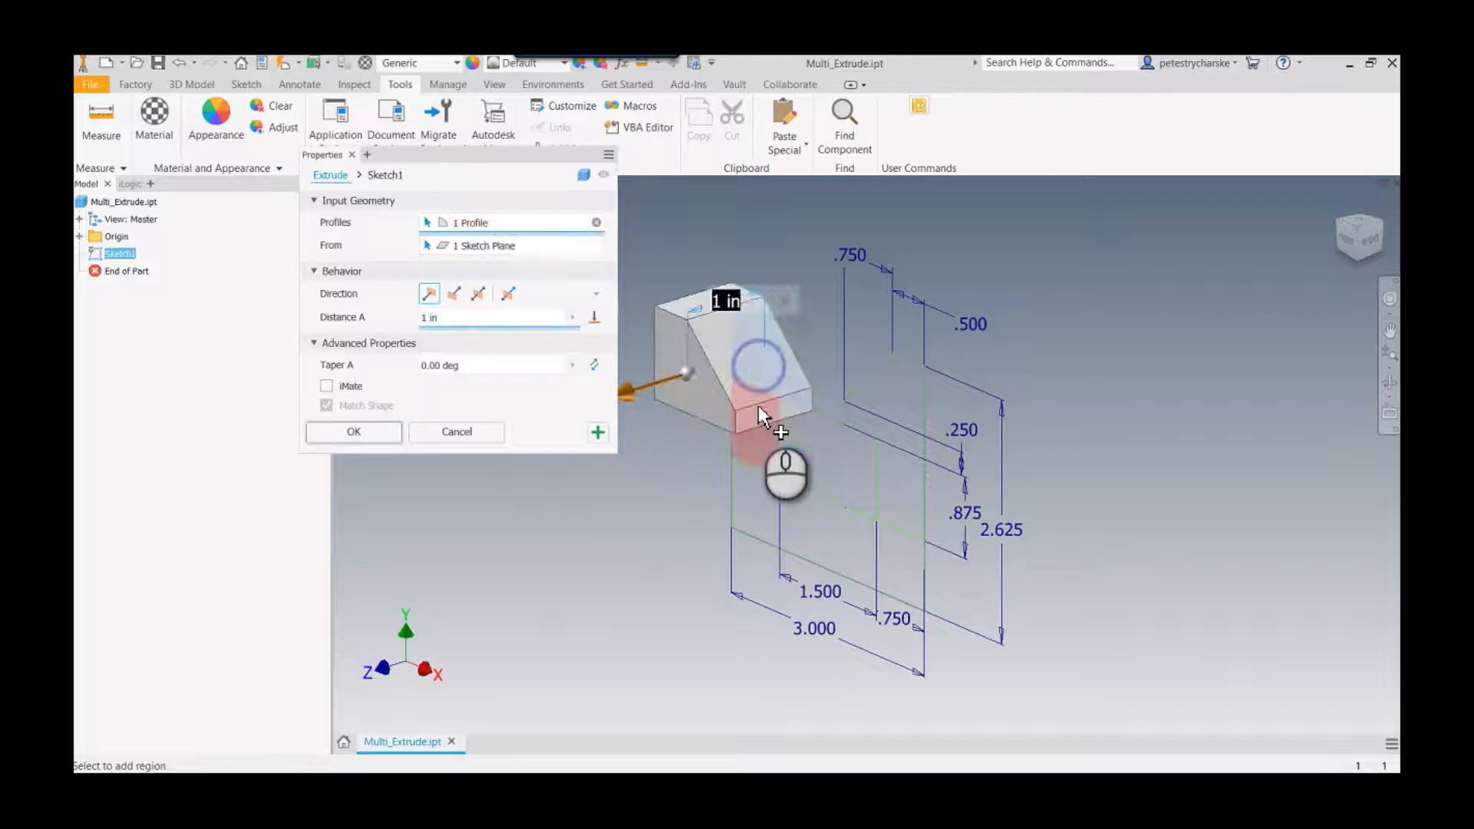
Step: Rebuild Extrusion1 from the V-block regions at 1 in and apply to start the next extrusion
left_click(763, 416)
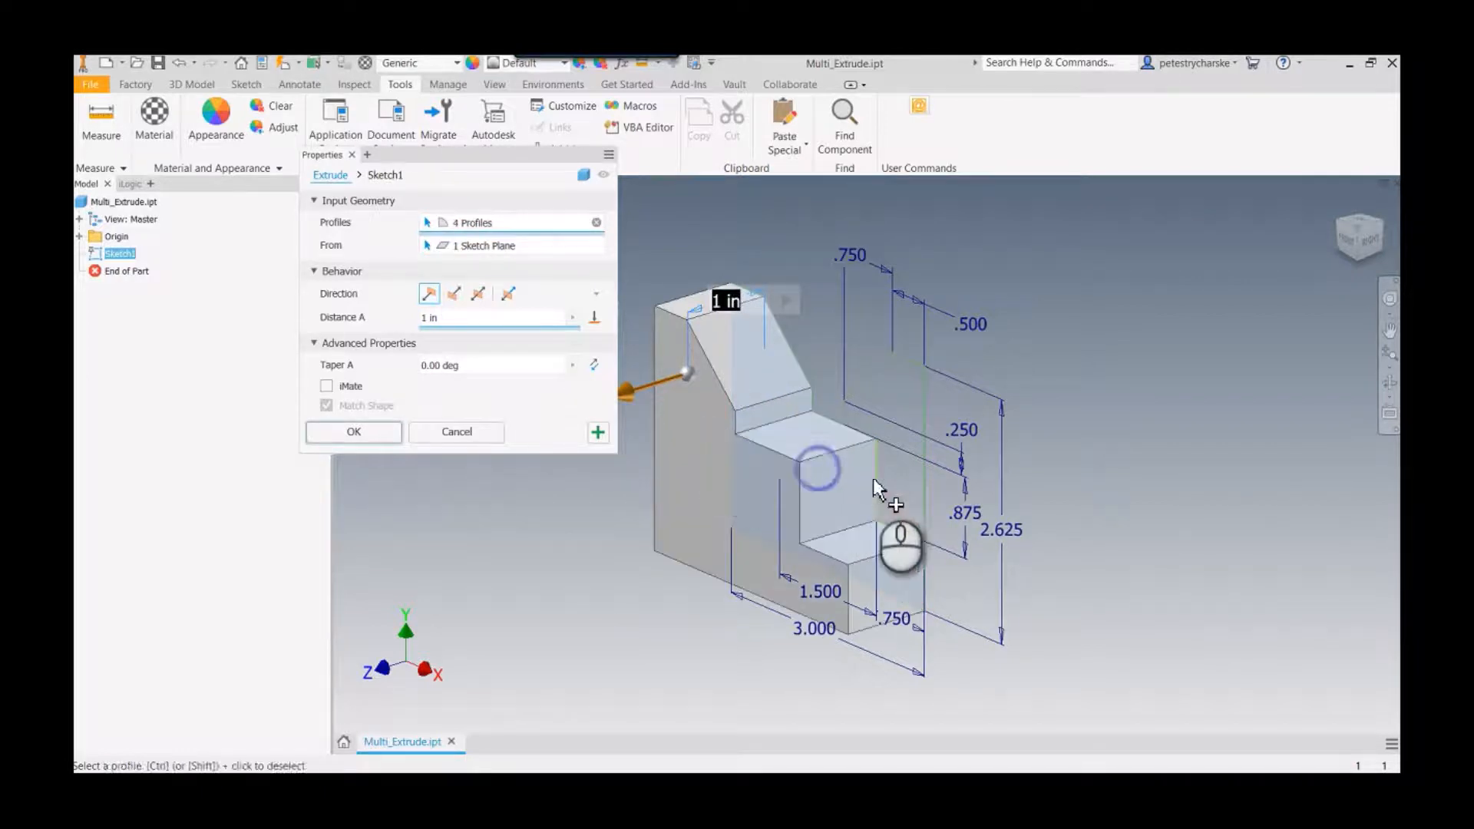
left_click(846, 451)
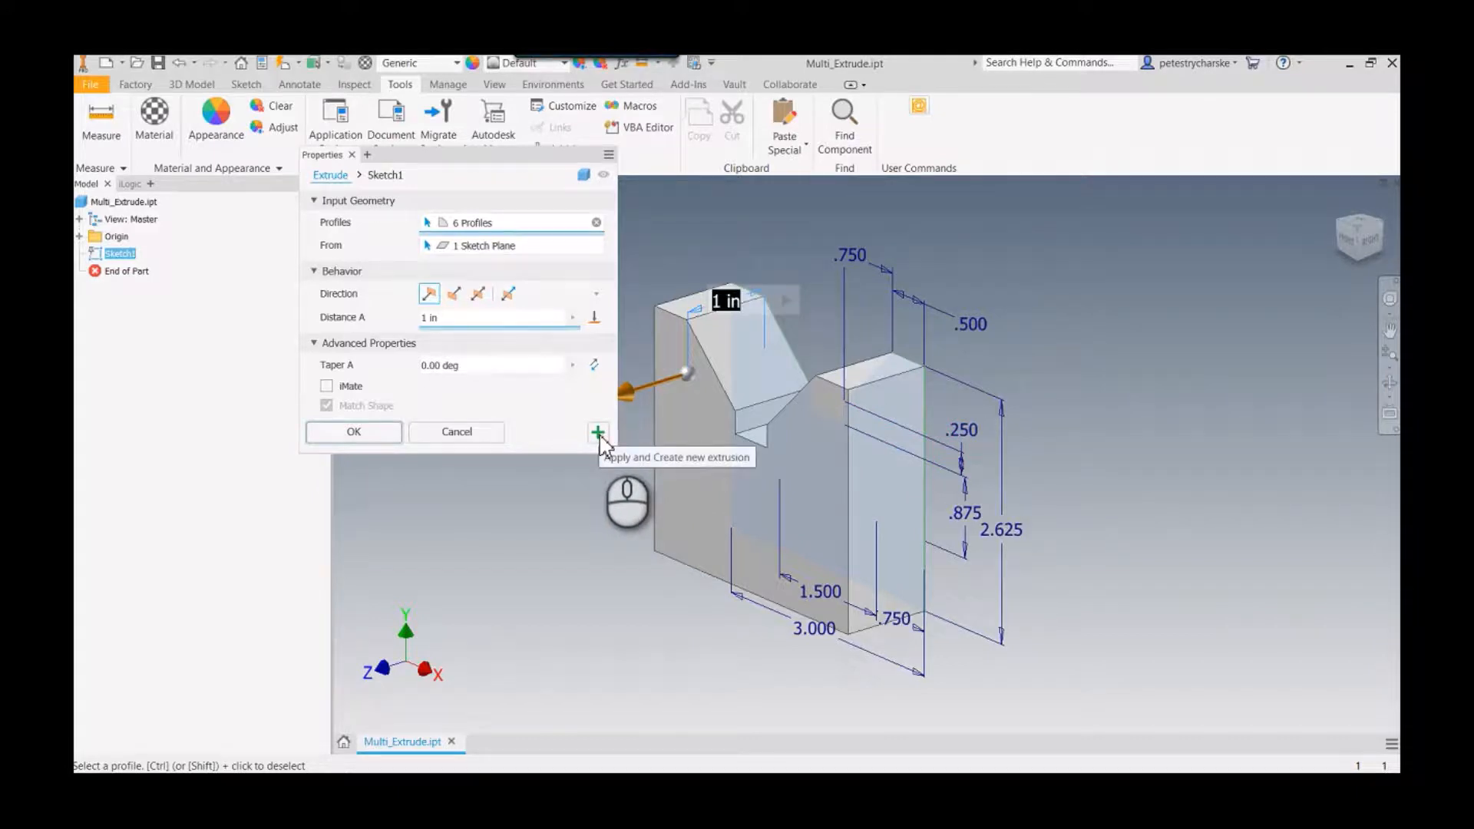
left_click(598, 433)
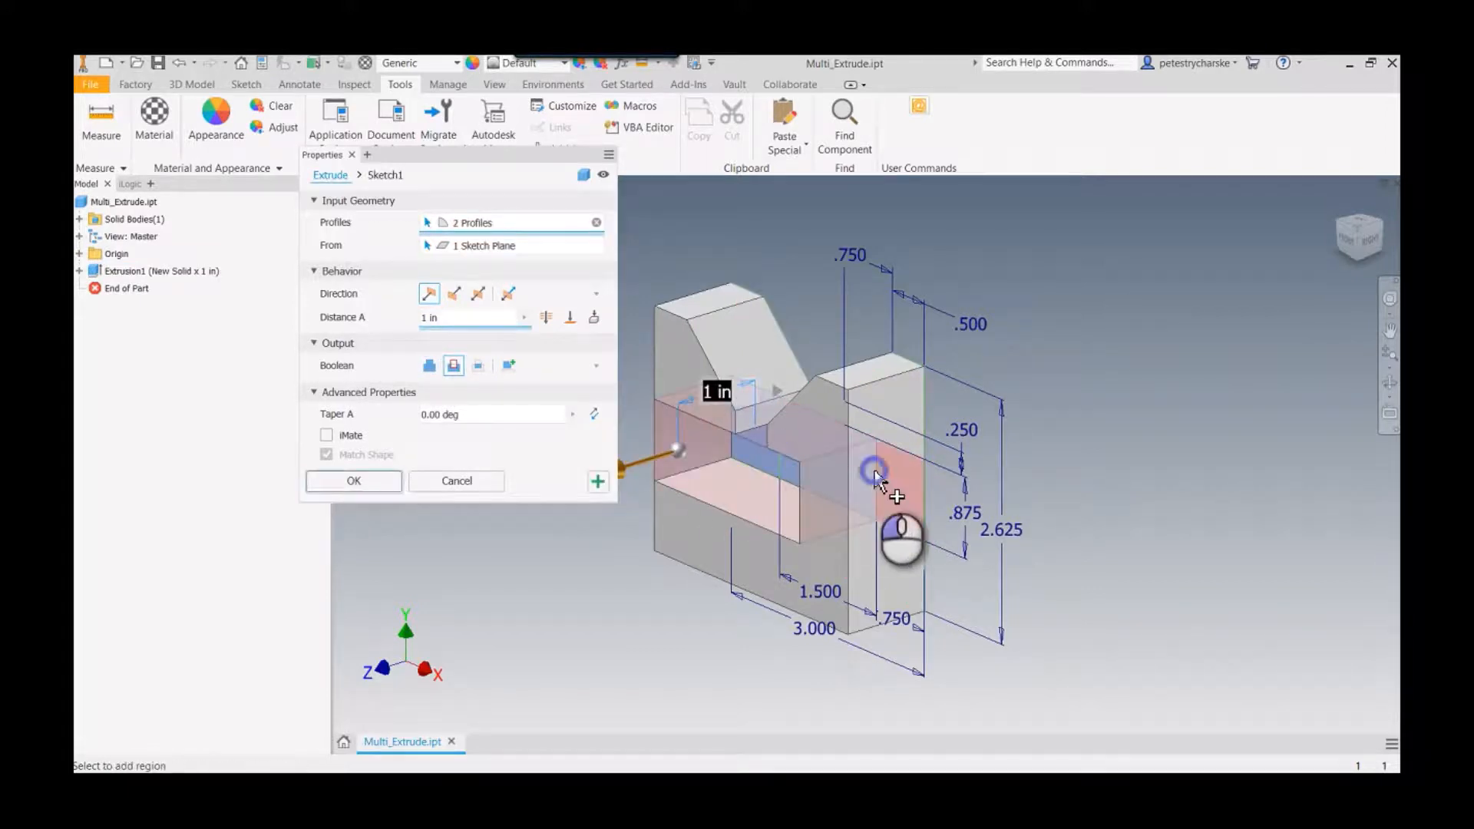
Step: Add another middle-band region to the 0.75 in join extrusion from the V-block face
left_click(874, 474)
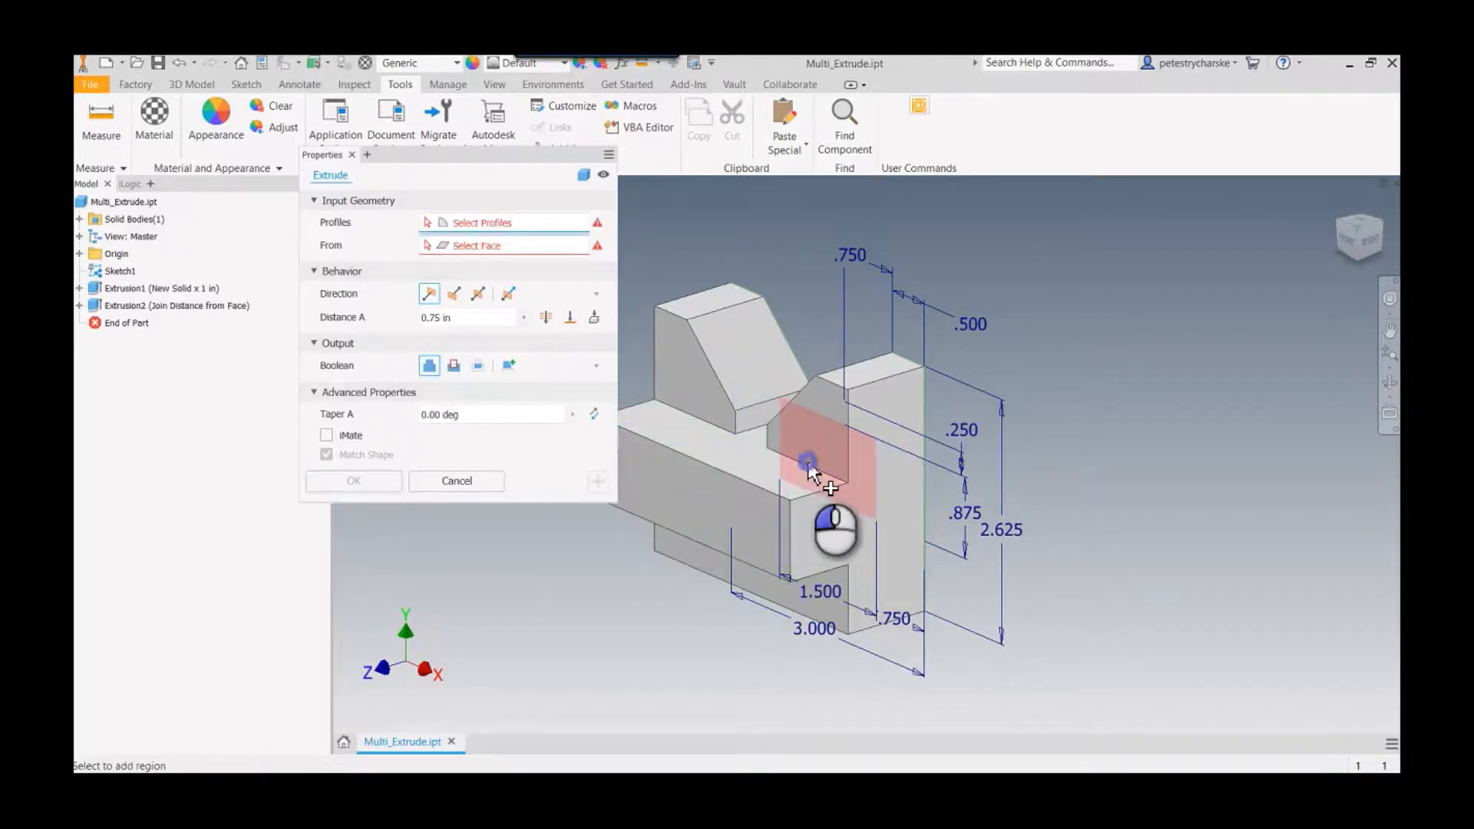
Step: Join the remaining profile 1 in from a face to create Extrusion3 and finish the solid
left_click(811, 461)
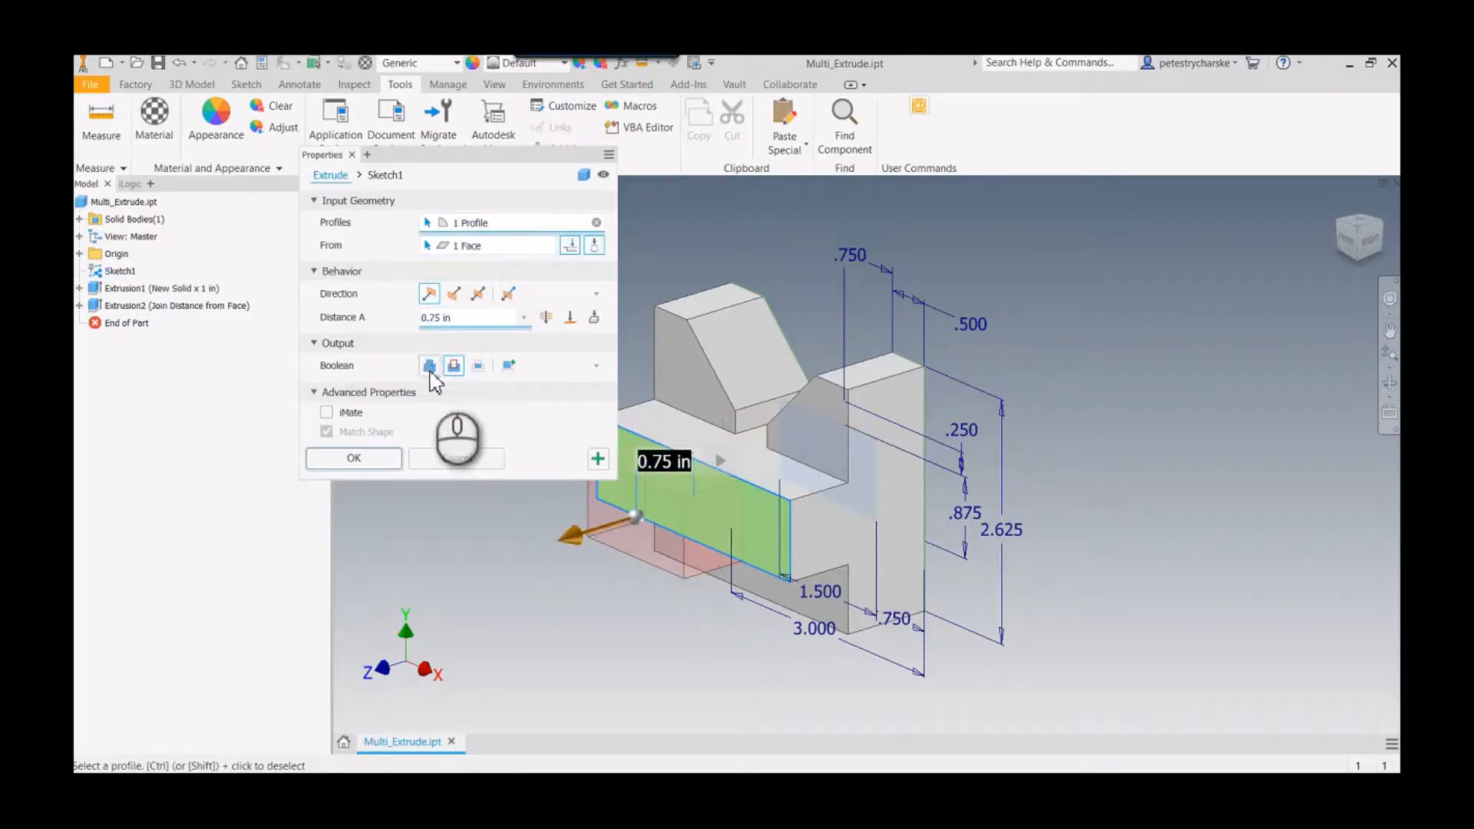
left_click(430, 366)
type("1")
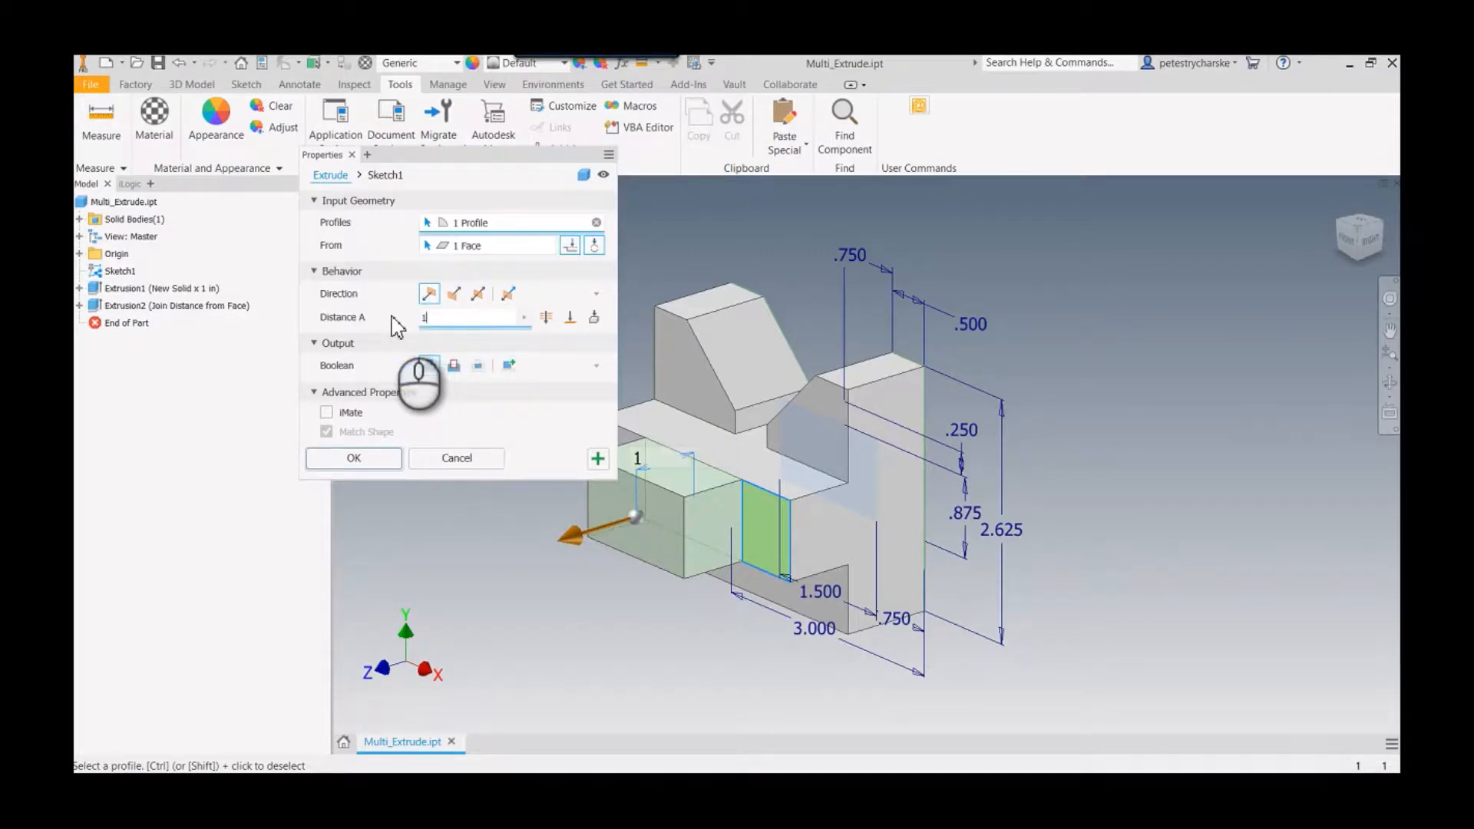
left_click(353, 458)
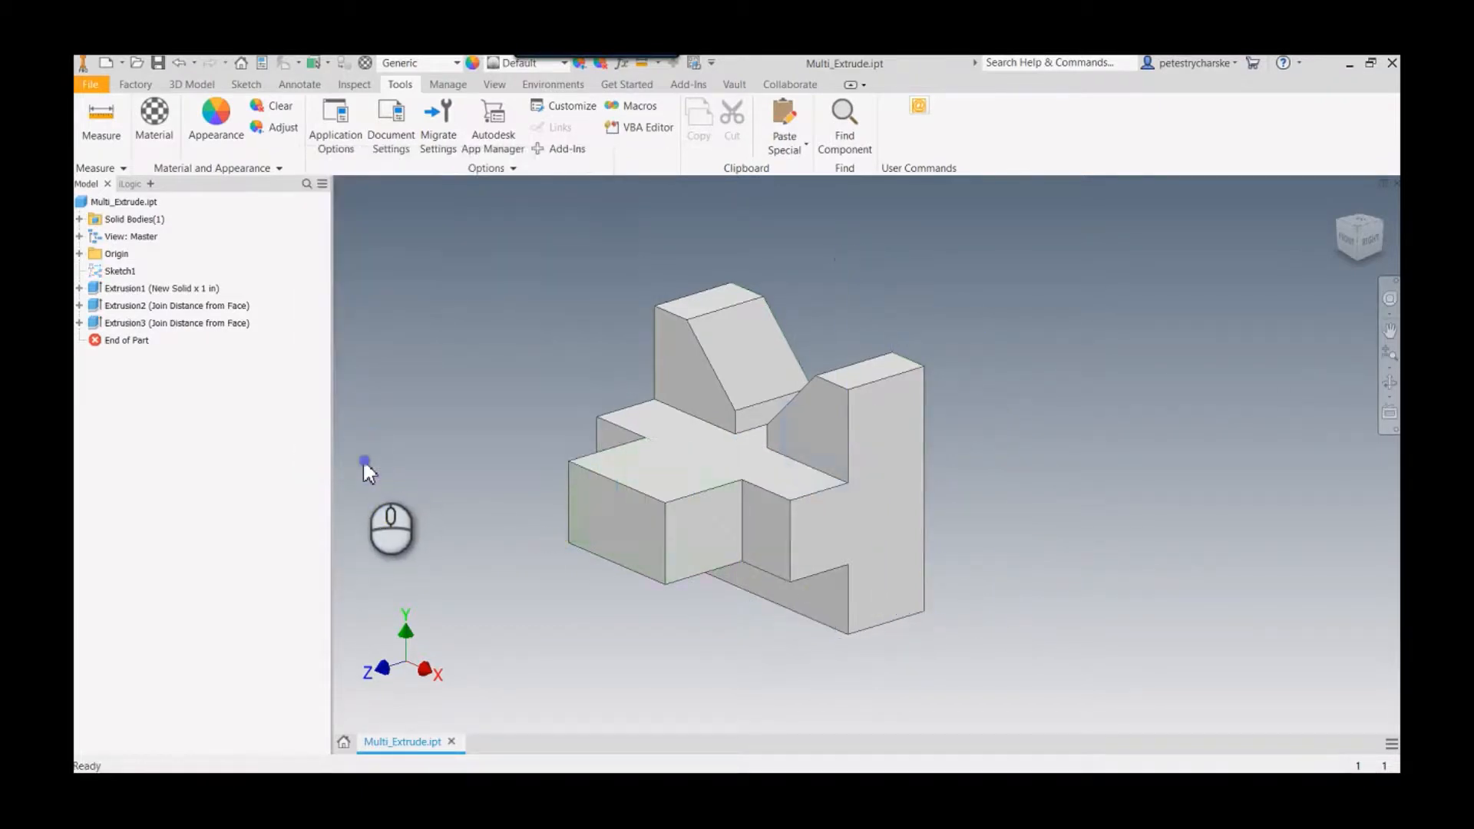
mouse_move(428, 442)
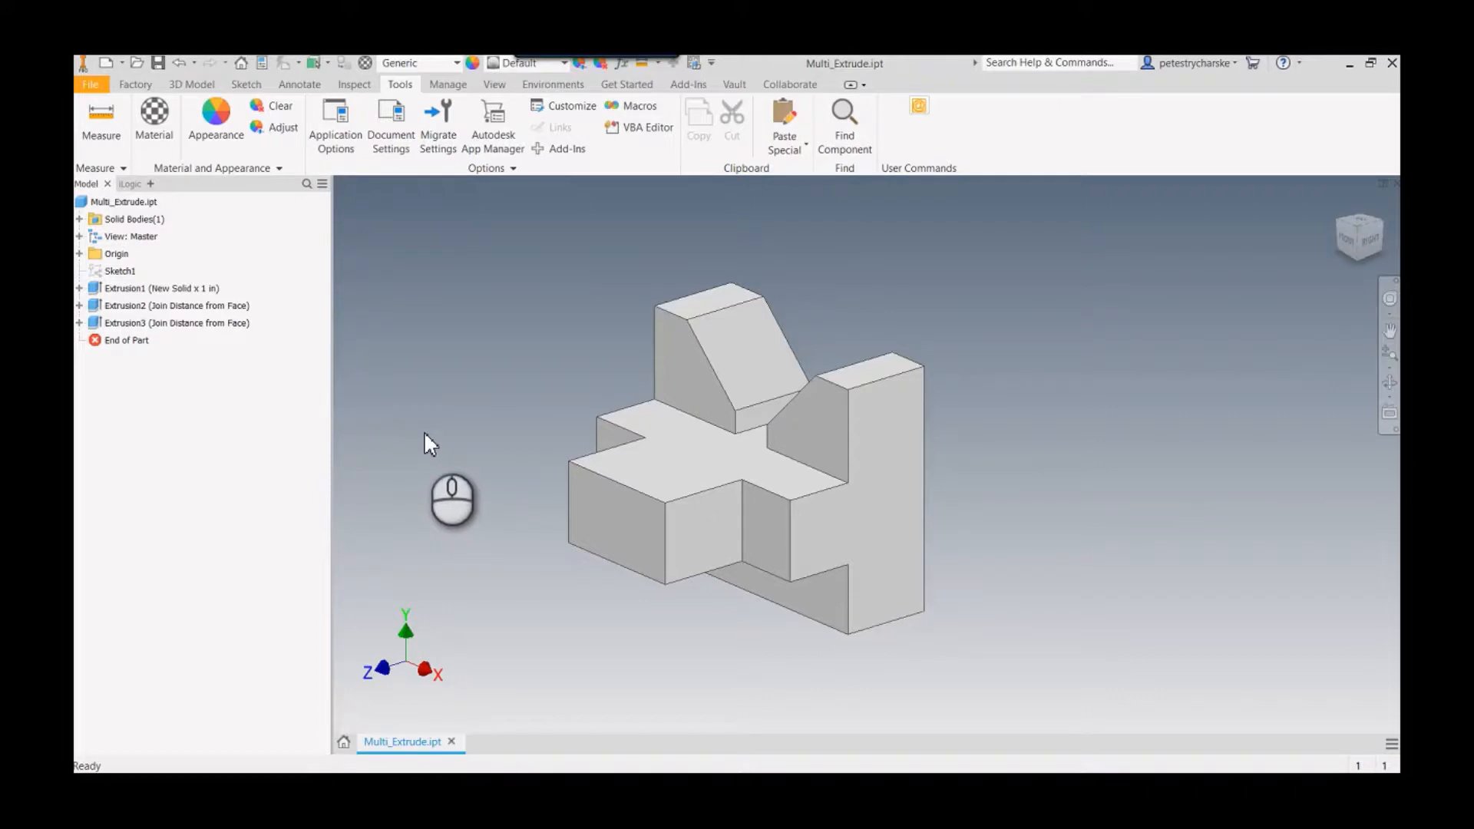
left_click(119, 270)
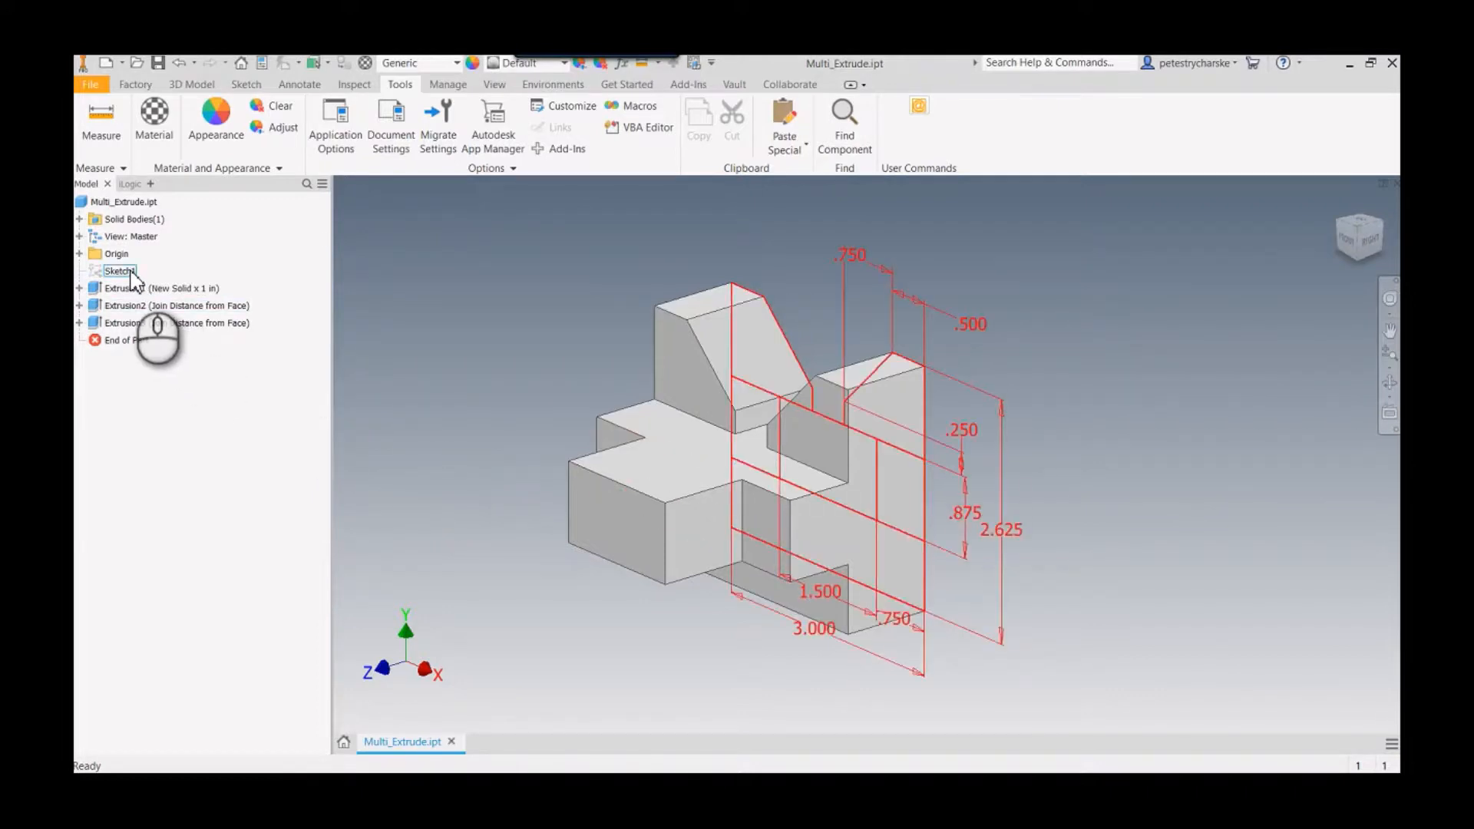